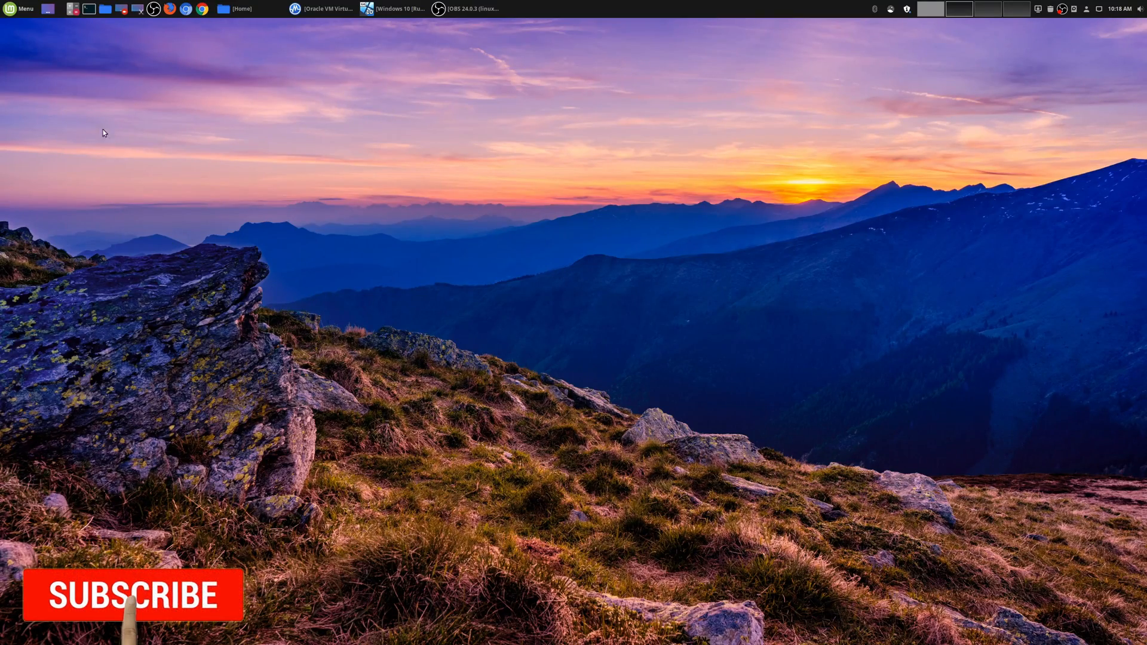
Switch from the Mint desktop to the Windows 10 virtual machine window.
{"action": "left_click", "coordinate": [21, 9]}
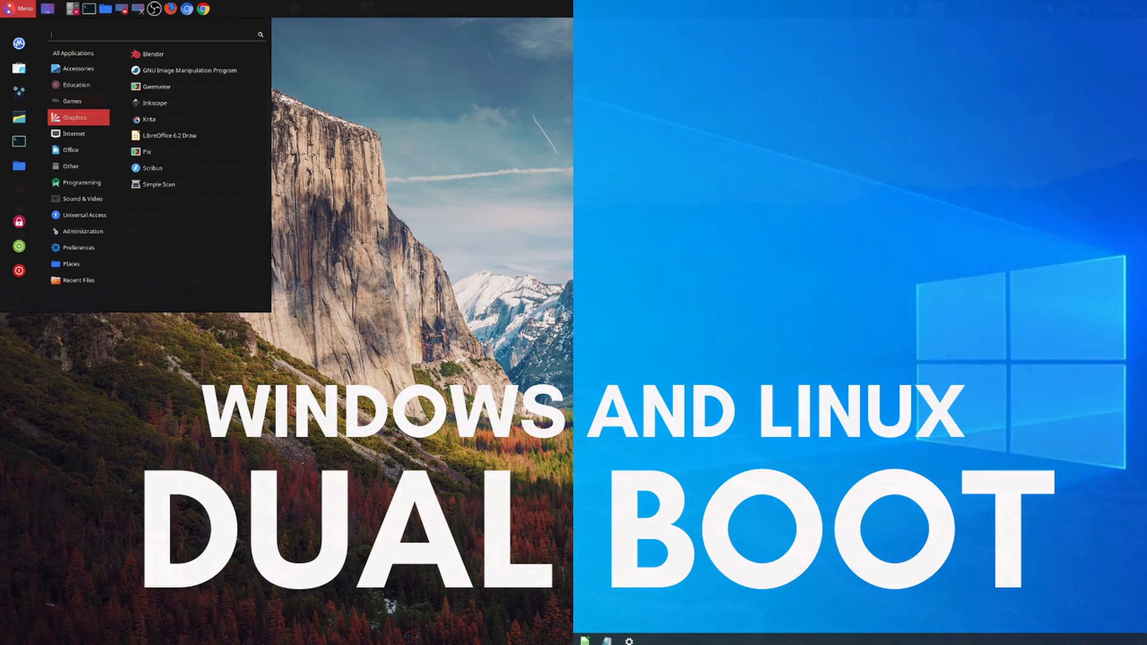
{"action": "left_click", "coordinate": [73, 100]}
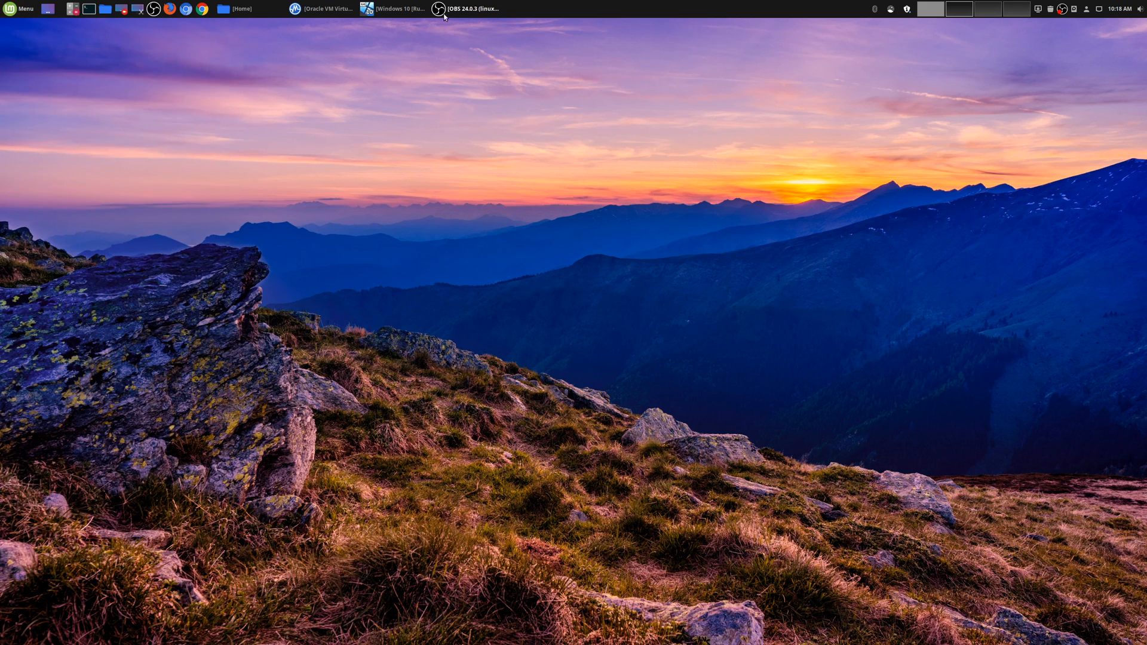
{"action": "left_click", "coordinate": [399, 8]}
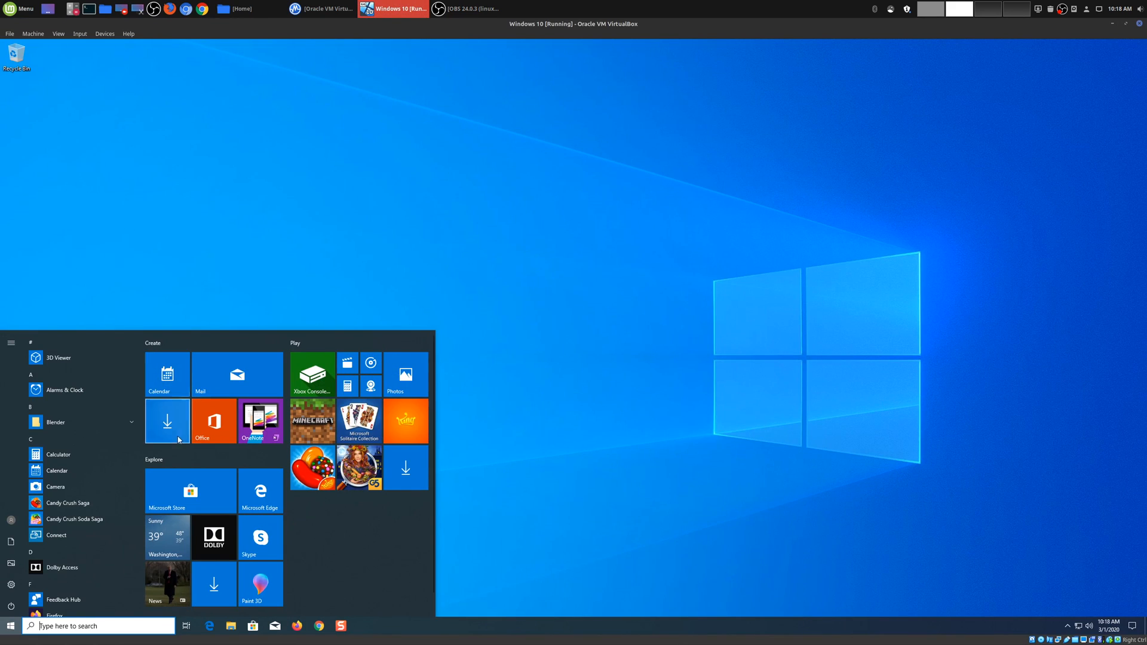
{"action": "mouse_move", "coordinate": [633, 459]}
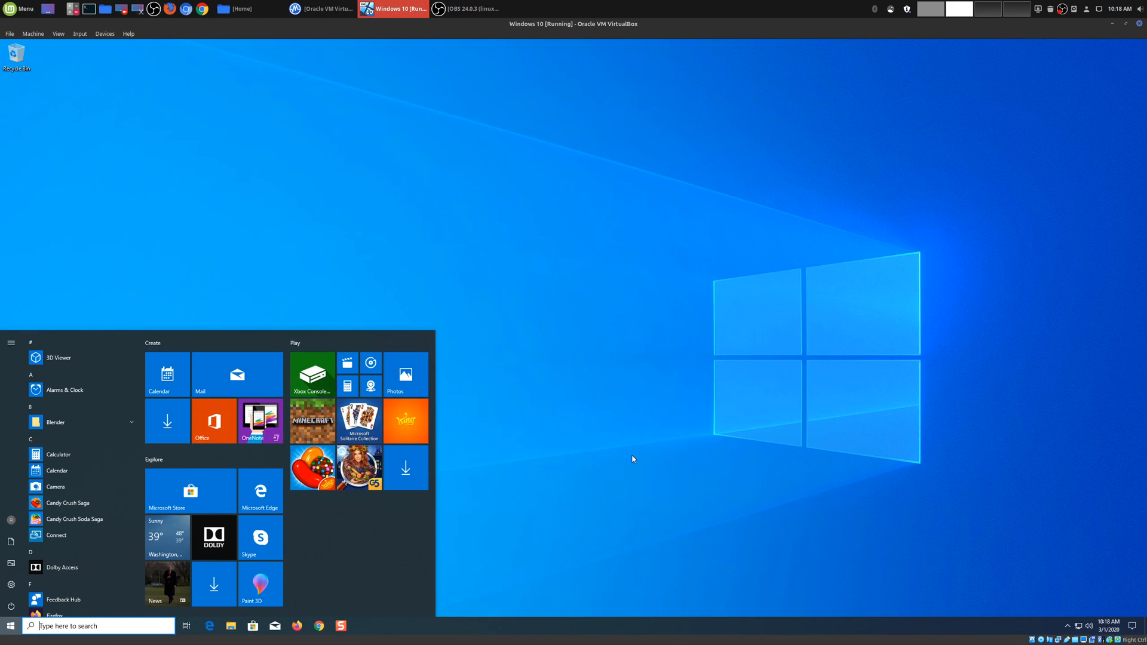
{"action": "mouse_move", "coordinate": [637, 452]}
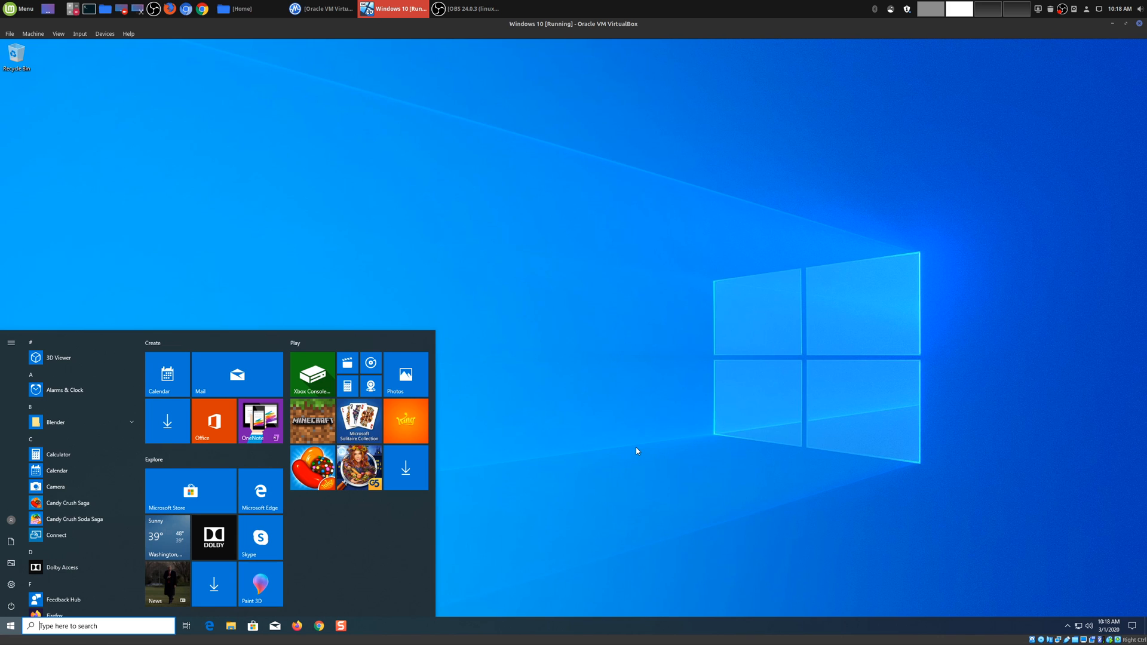
{"action": "mouse_move", "coordinate": [1096, 95]}
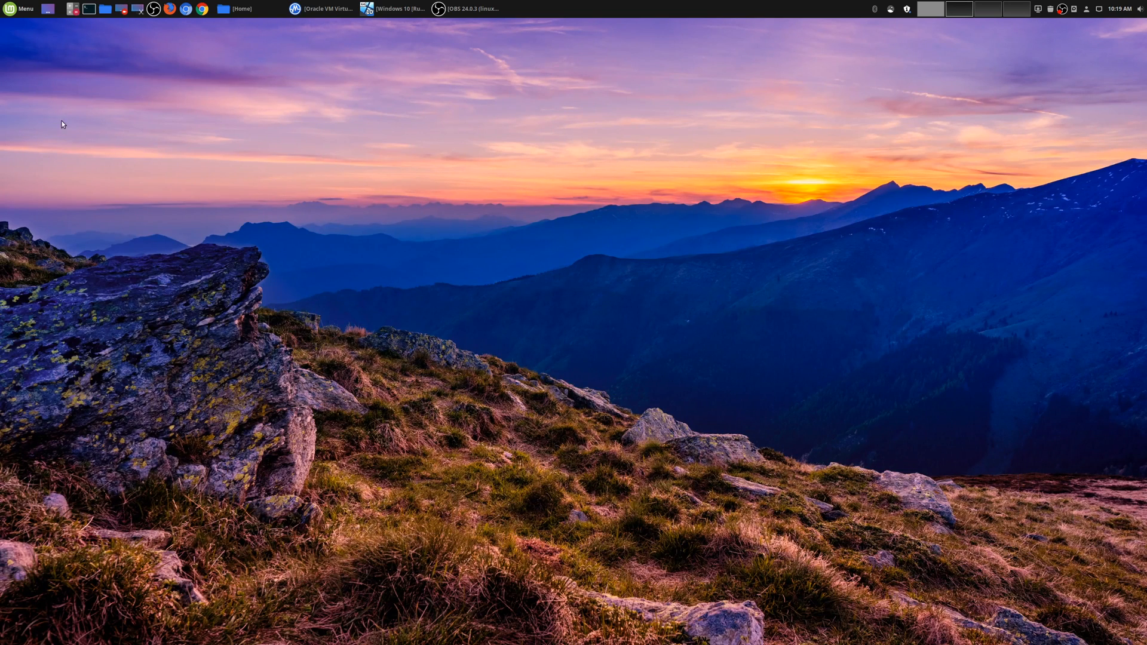
Return to Mint and browse the menu's Preferences applets down to Workspaces.
{"action": "left_click", "coordinate": [21, 8]}
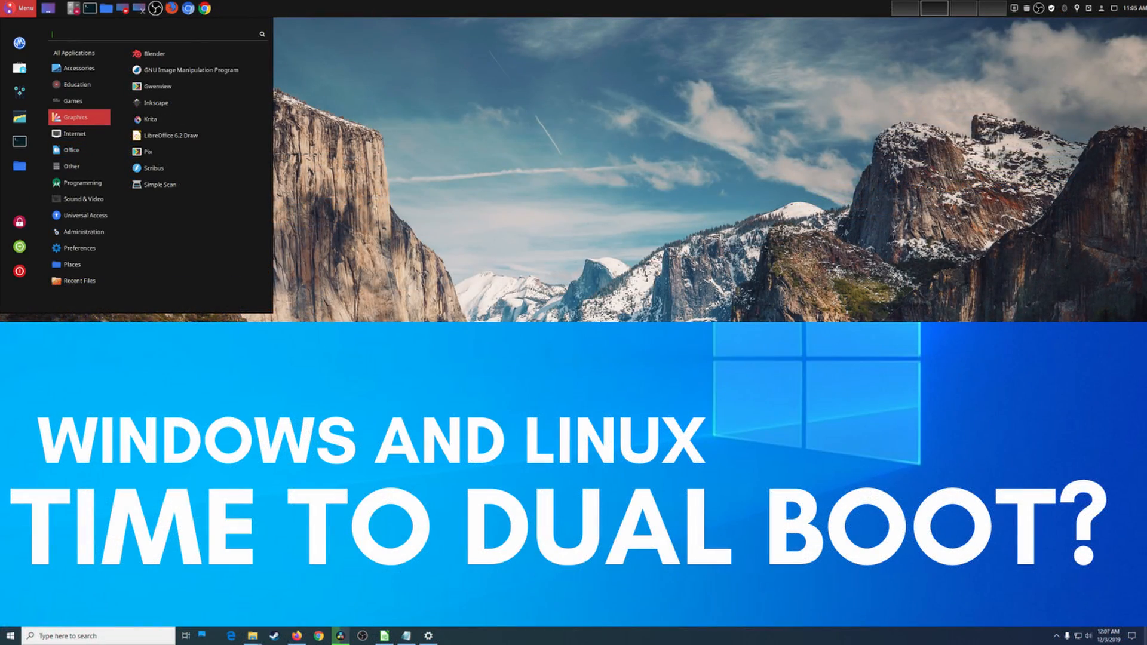
{"action": "left_click", "coordinate": [77, 197]}
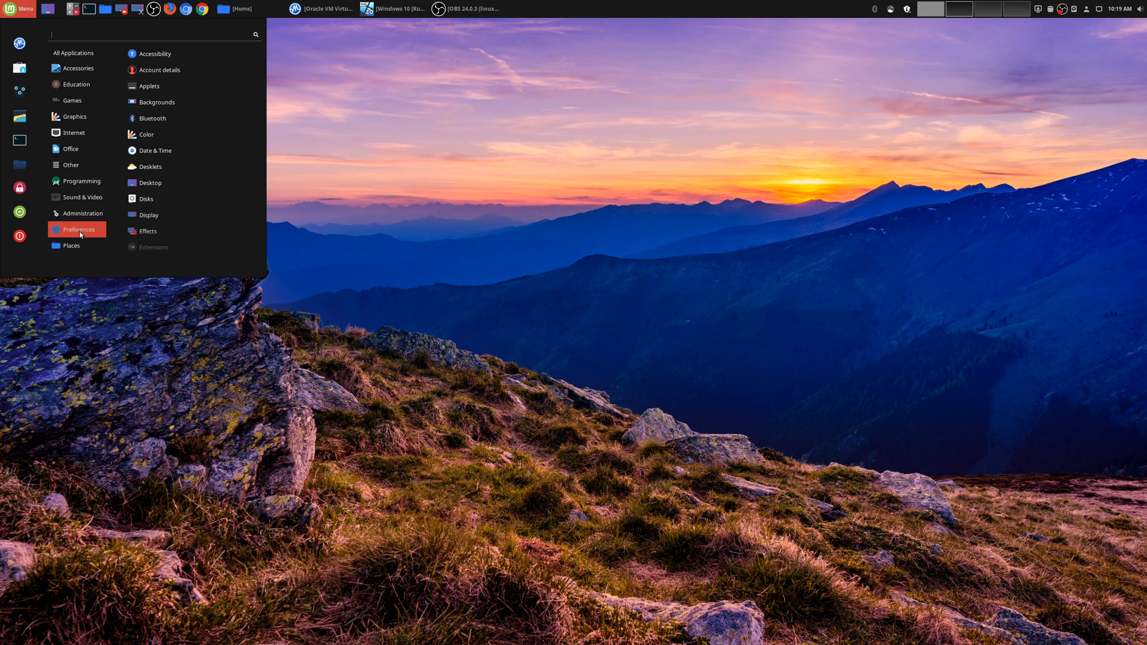
{"action": "mouse_move", "coordinate": [454, 273]}
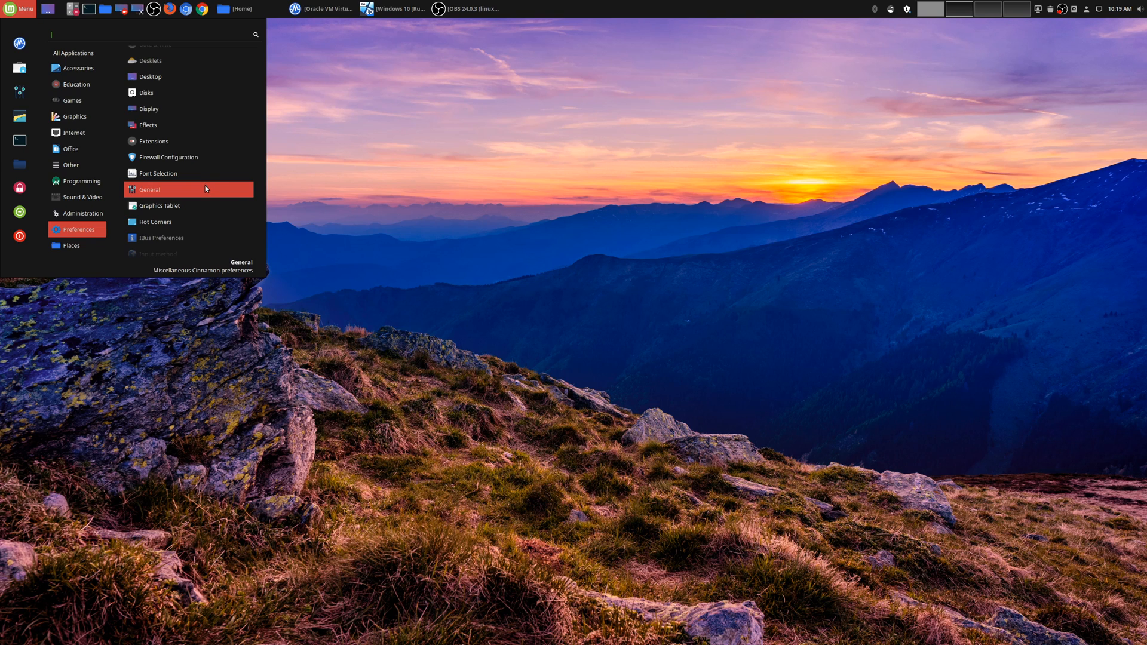
{"action": "mouse_move", "coordinate": [190, 187]}
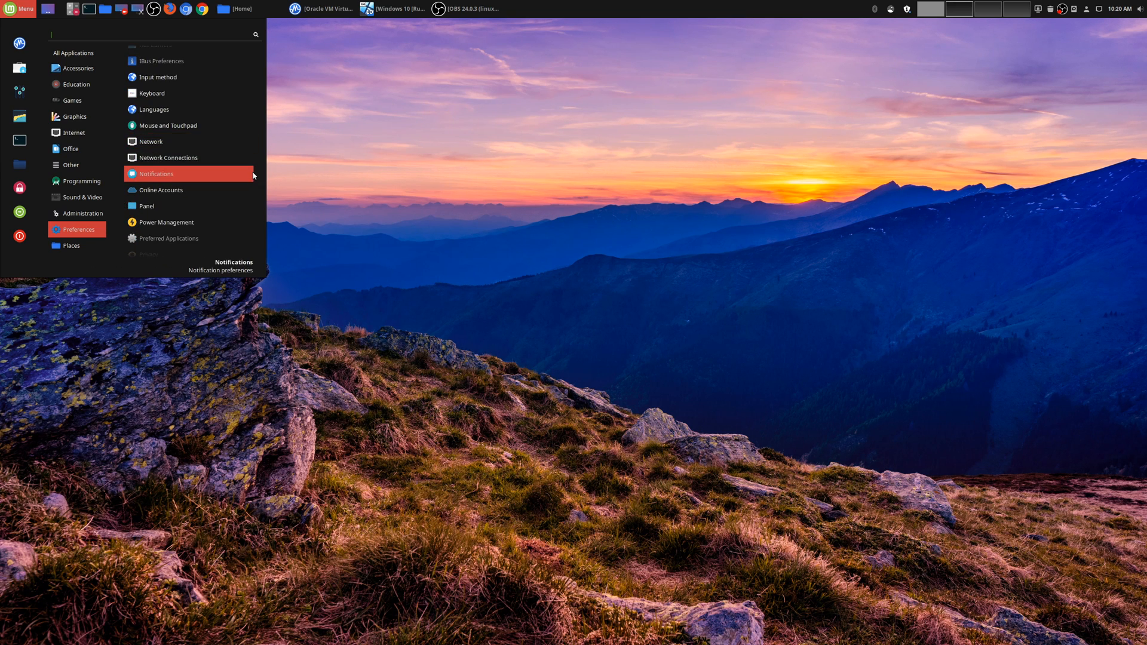
{"action": "mouse_move", "coordinate": [486, 204]}
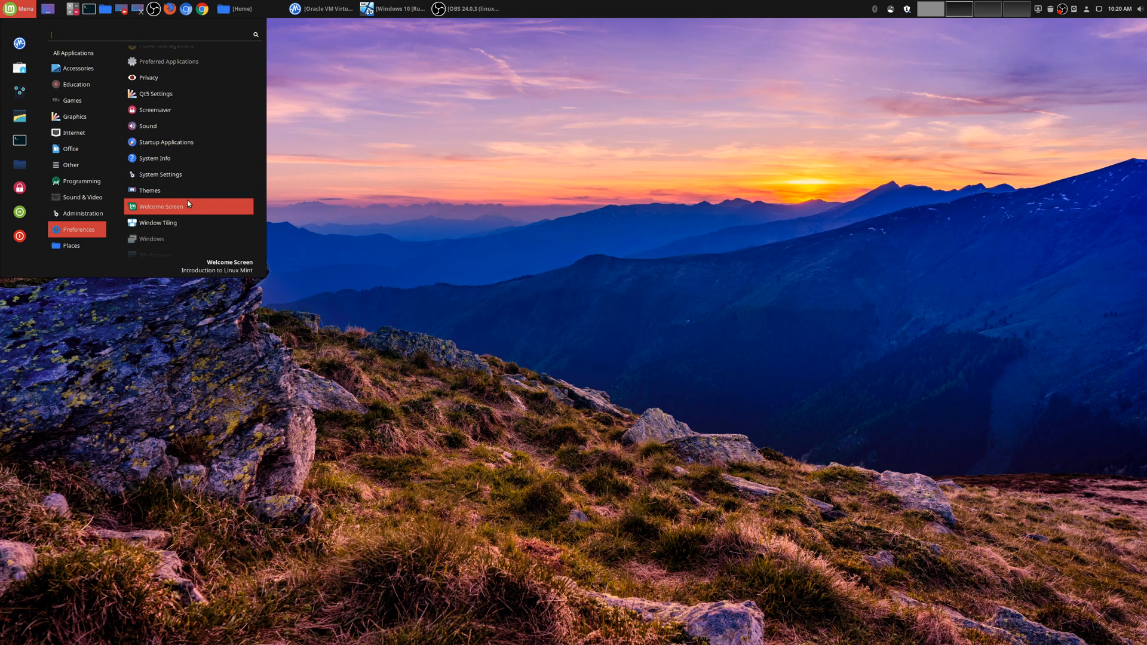
{"action": "scroll", "scroll_direction": "down", "scroll_amount": 3}
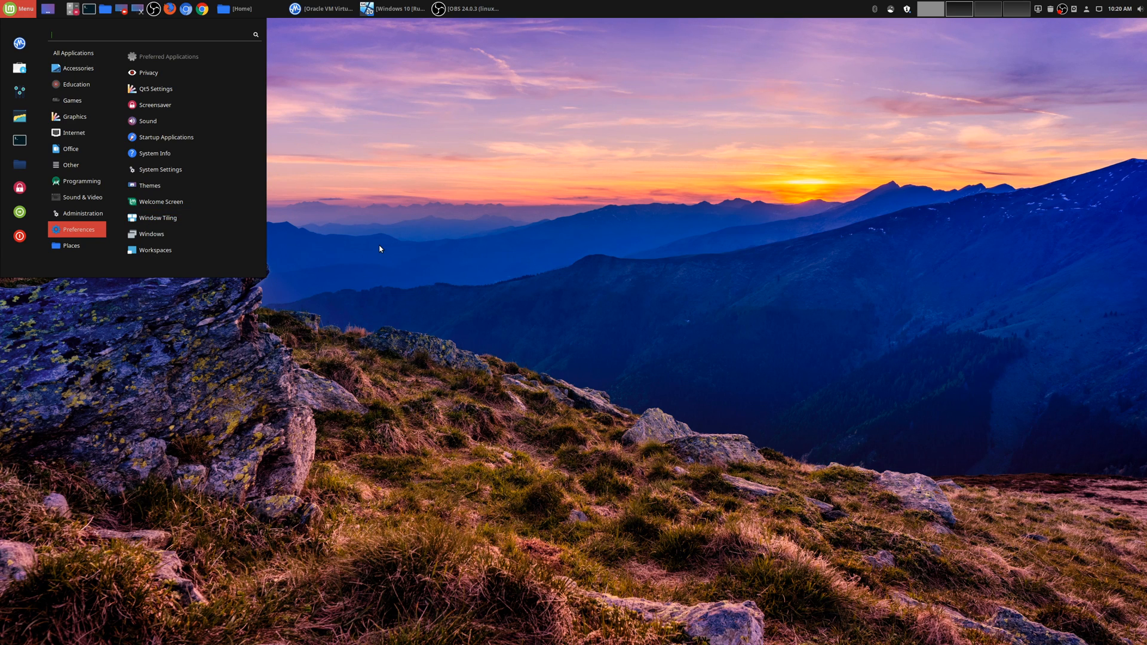
{"action": "mouse_move", "coordinate": [148, 120]}
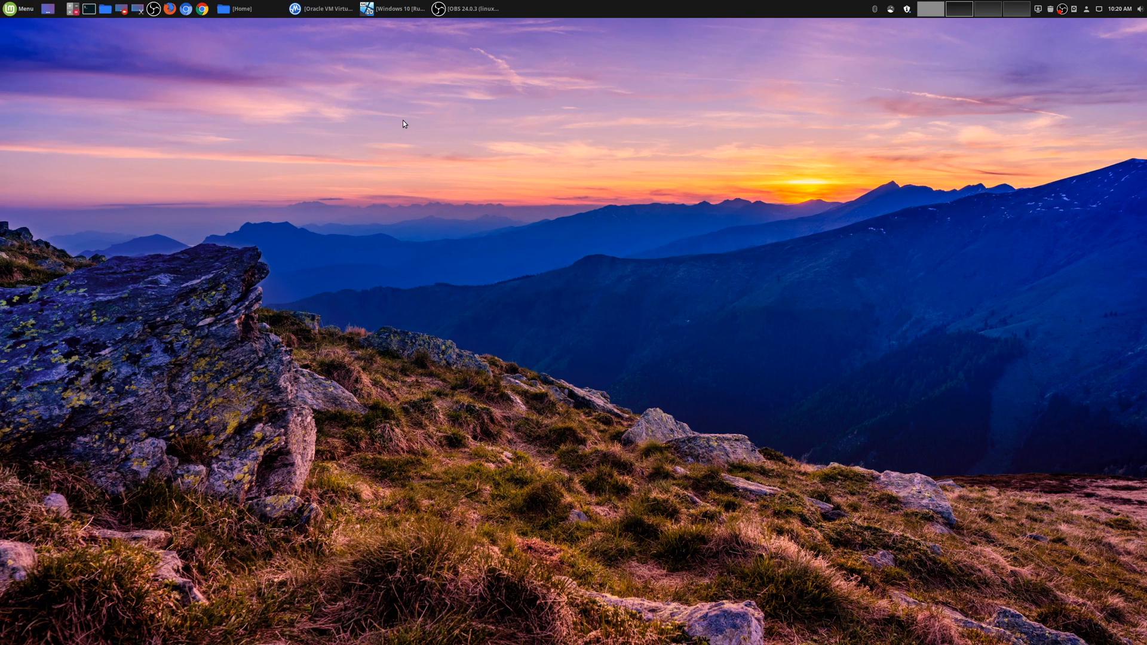
{"action": "mouse_move", "coordinate": [667, 410]}
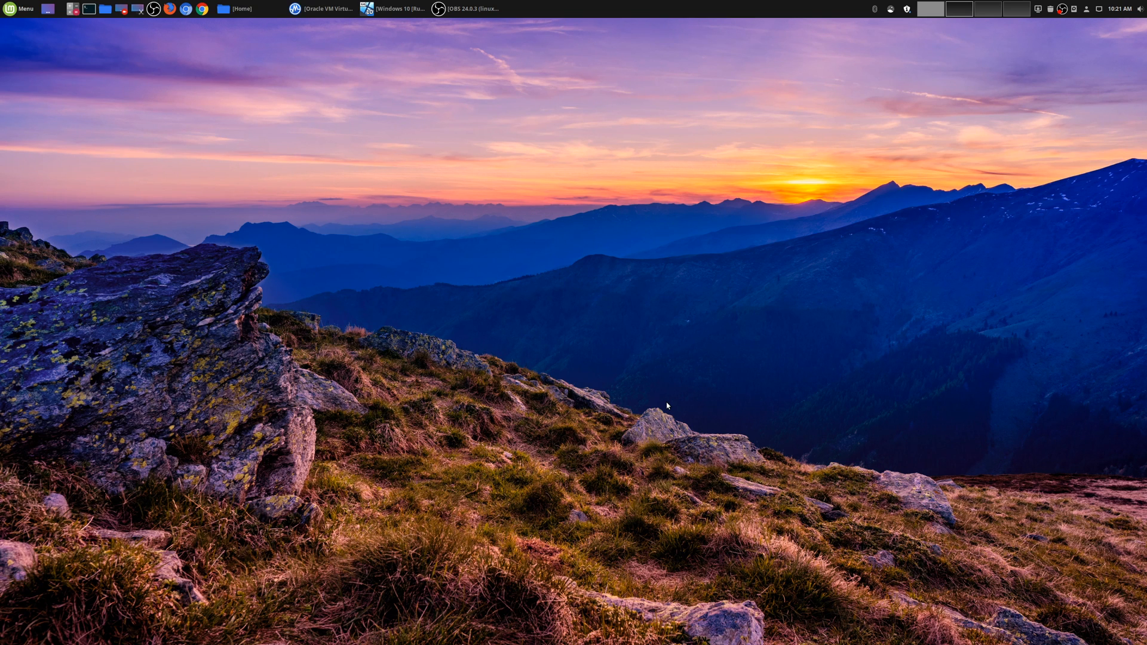
{"action": "left_click", "coordinate": [204, 8]}
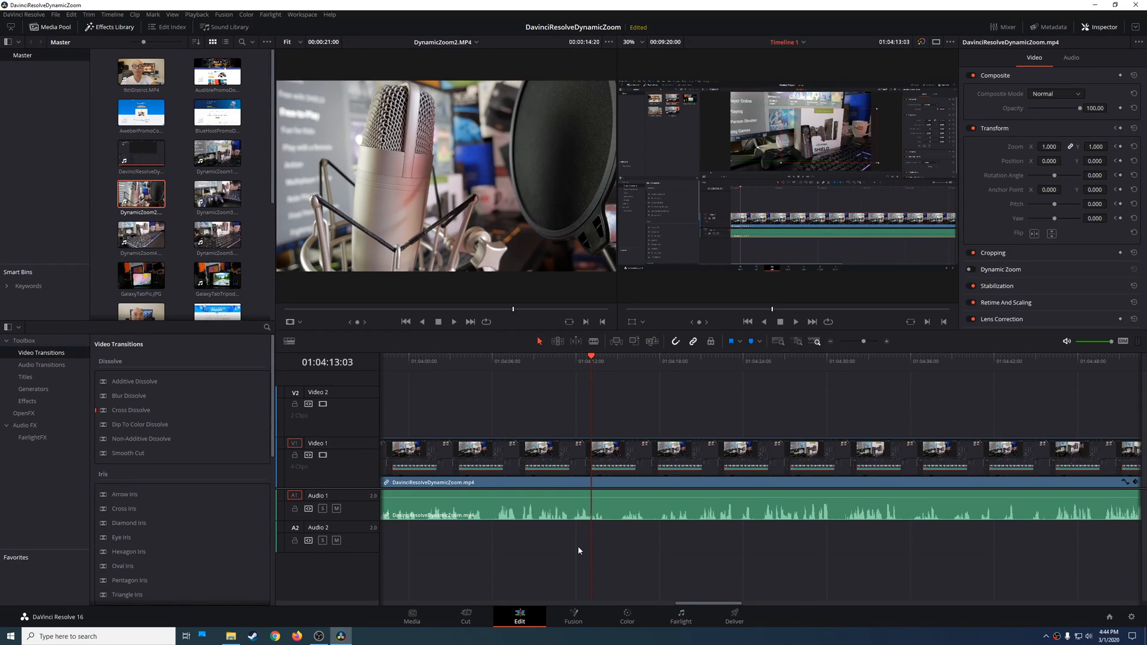
{"action": "mouse_move", "coordinate": [601, 360]}
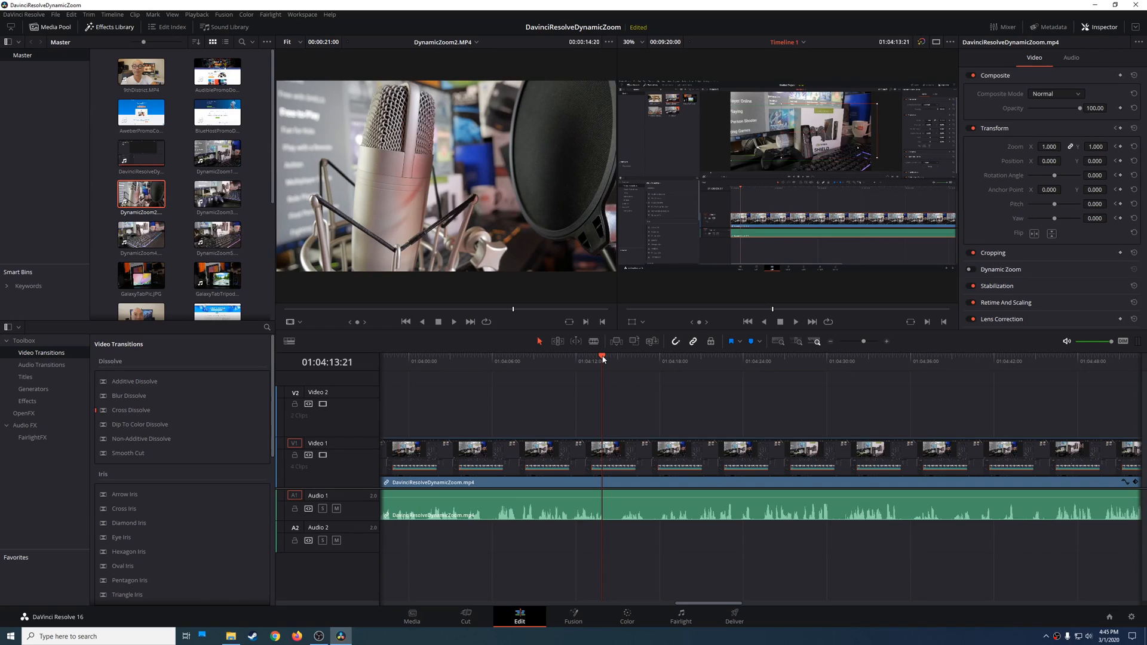
{"action": "mouse_move", "coordinate": [617, 361]}
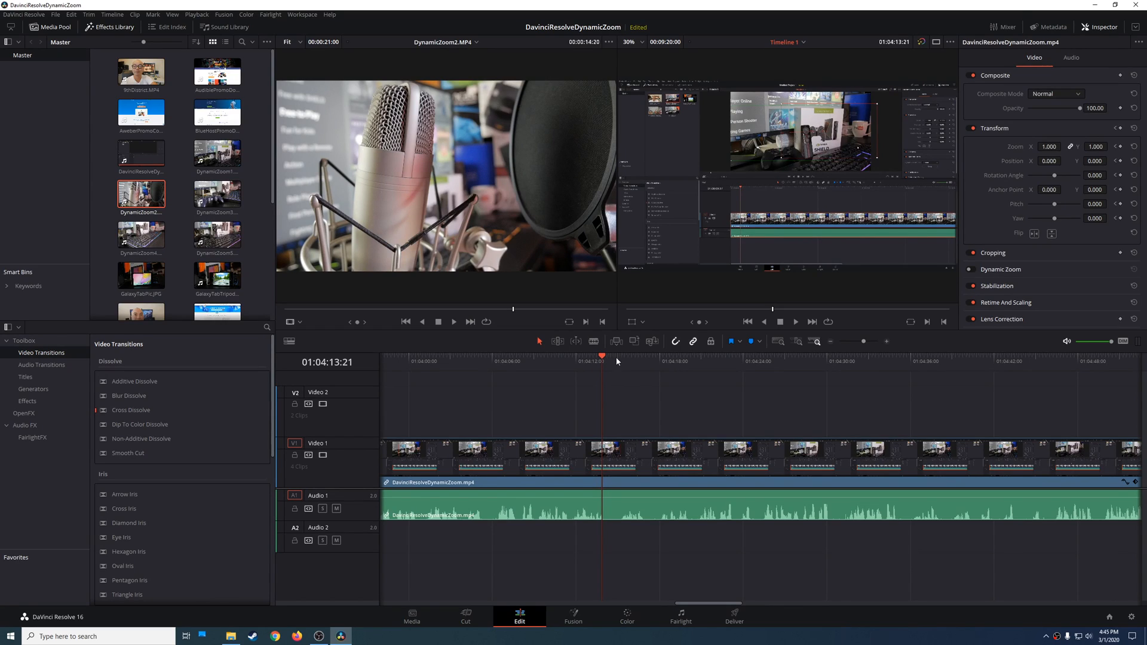
Move the Resolve timeline playhead further along to around 01:04:20.
{"action": "left_click", "coordinate": [624, 359]}
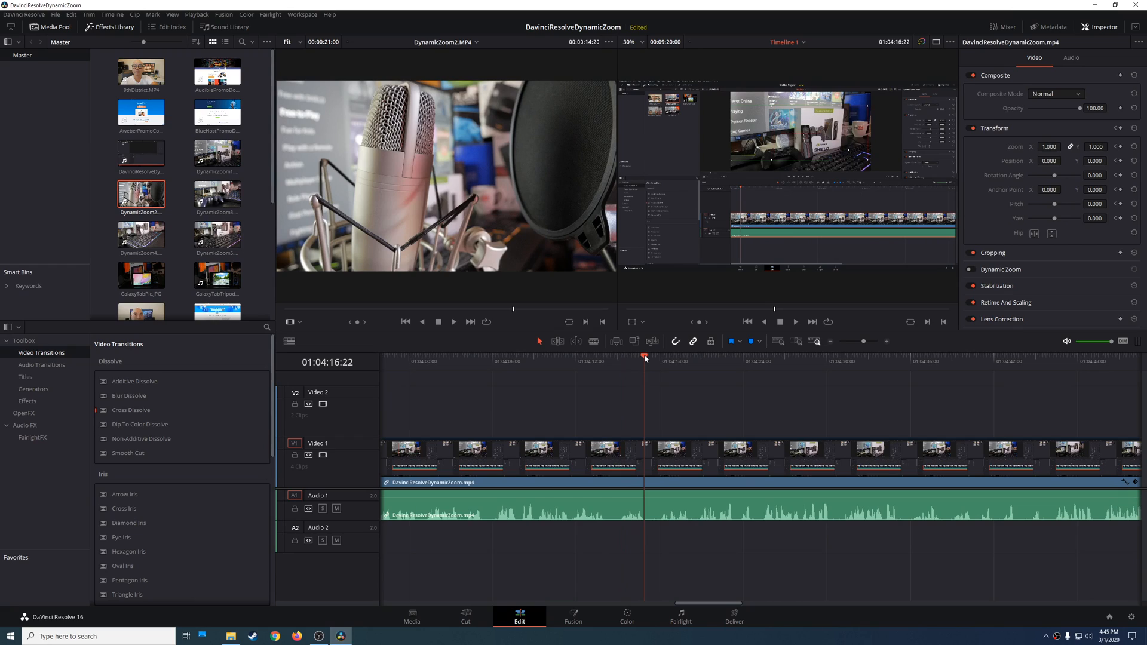
{"action": "mouse_move", "coordinate": [673, 373]}
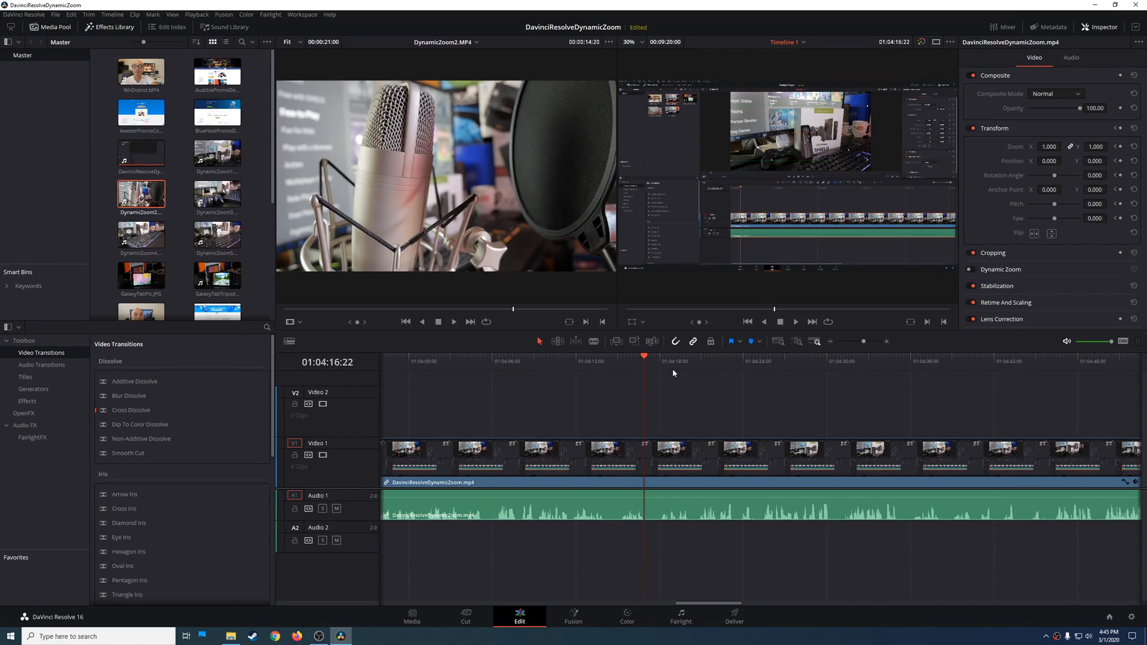
{"action": "mouse_move", "coordinate": [672, 361]}
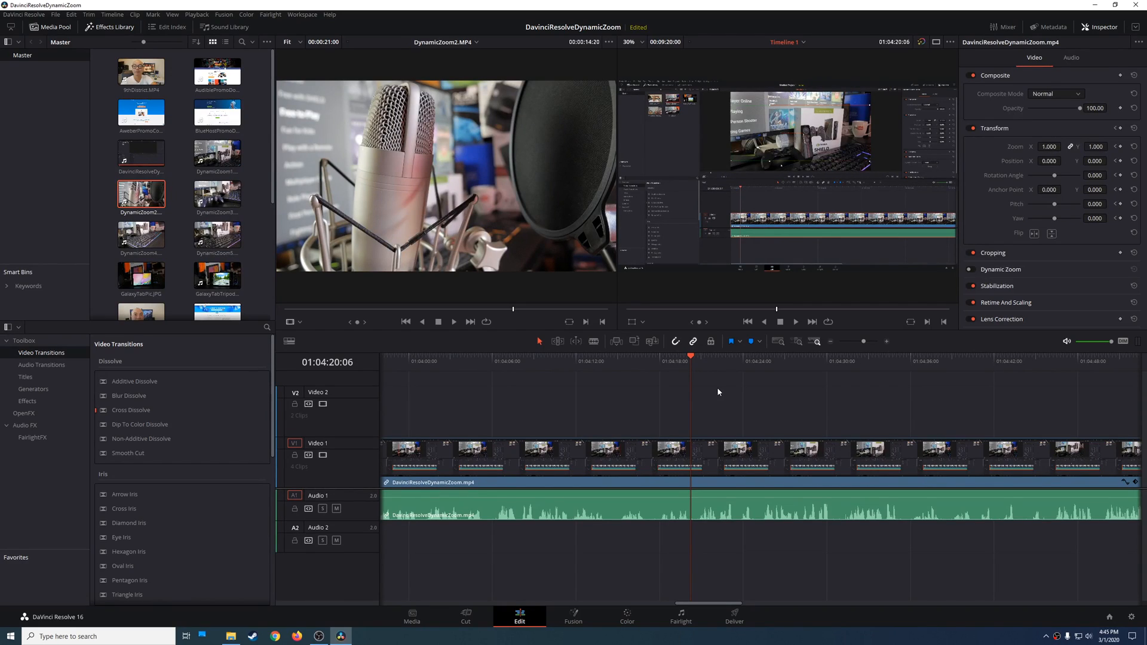
{"action": "mouse_move", "coordinate": [714, 357]}
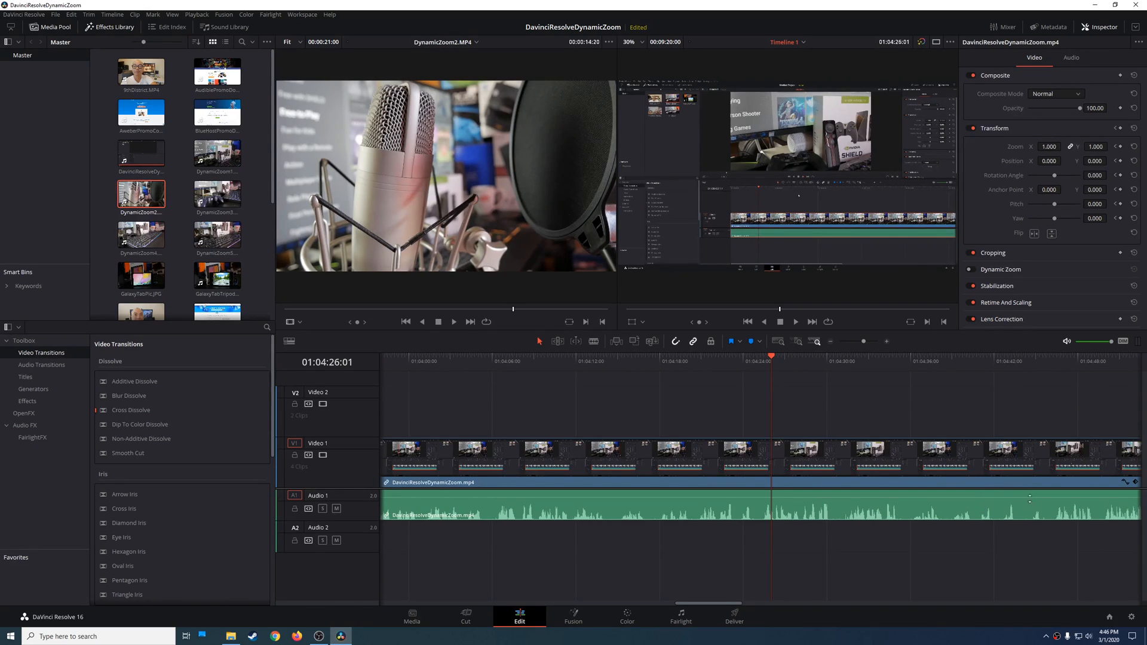
{"action": "mouse_move", "coordinate": [1039, 582]}
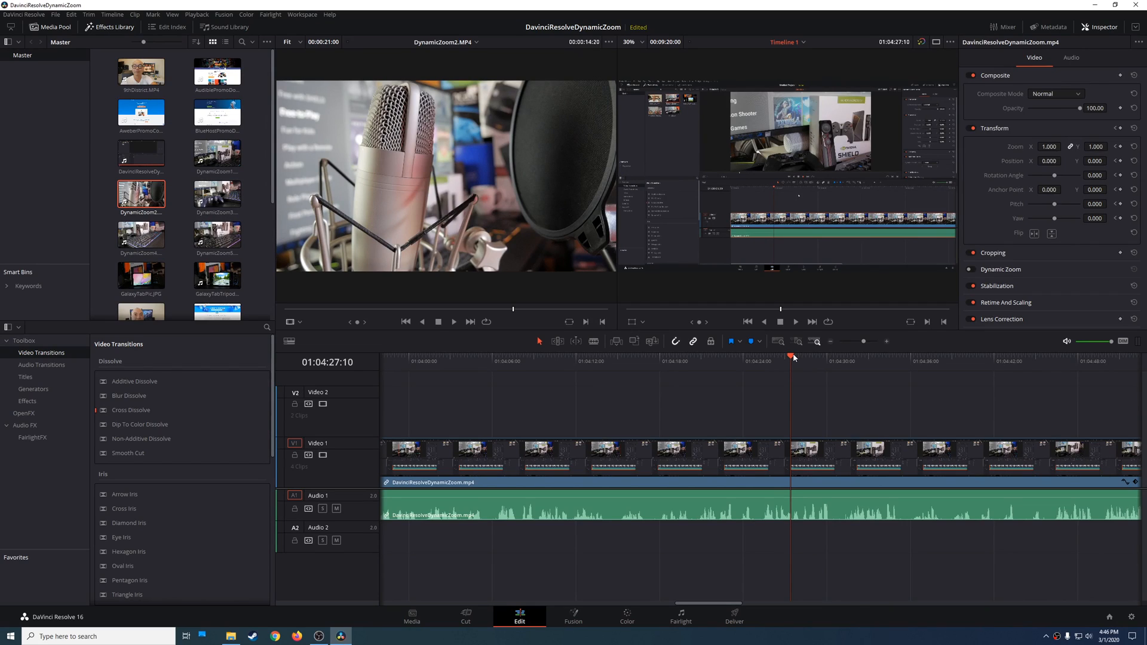
{"action": "mouse_move", "coordinate": [804, 376]}
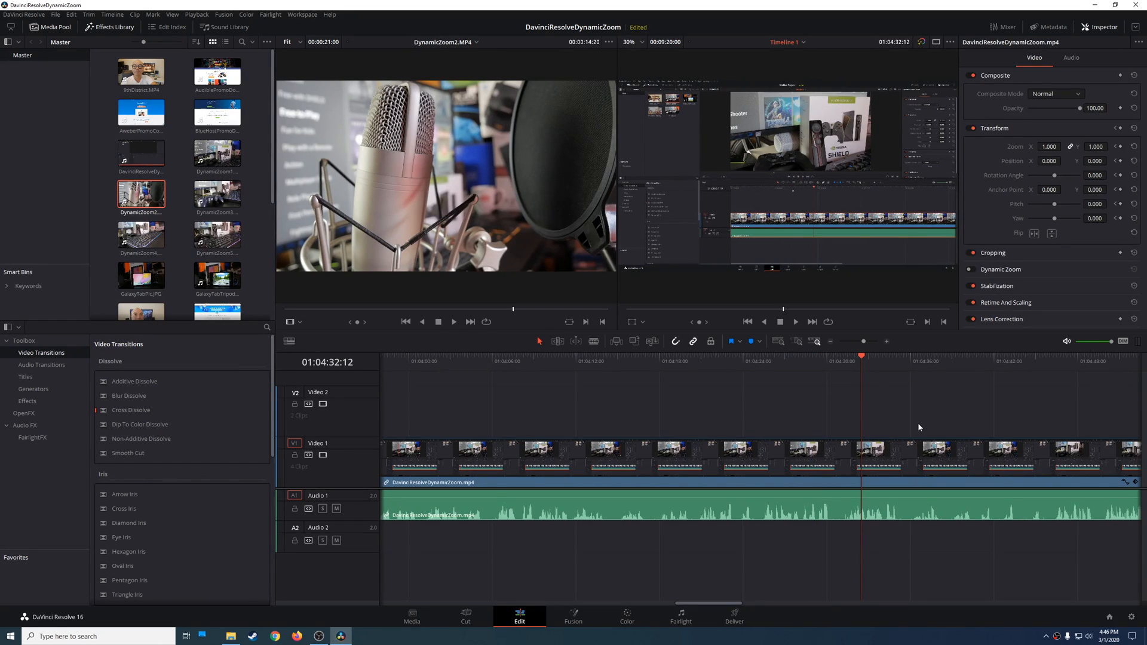
{"action": "mouse_move", "coordinate": [912, 408]}
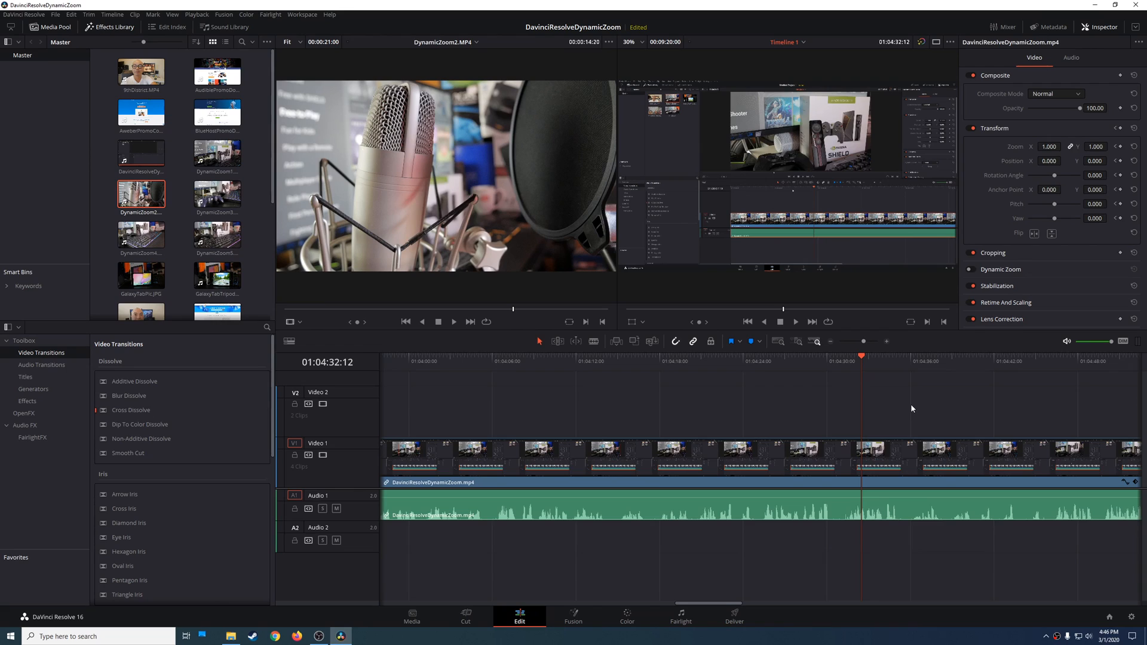
{"action": "mouse_move", "coordinate": [891, 359]}
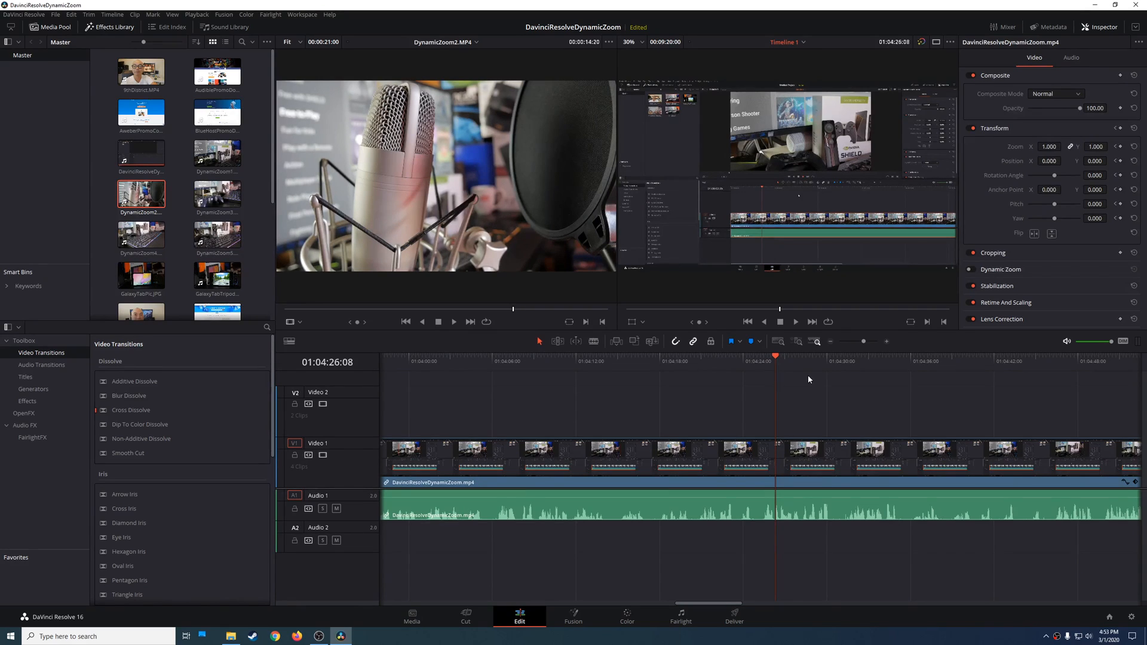
{"action": "left_click", "coordinate": [814, 361]}
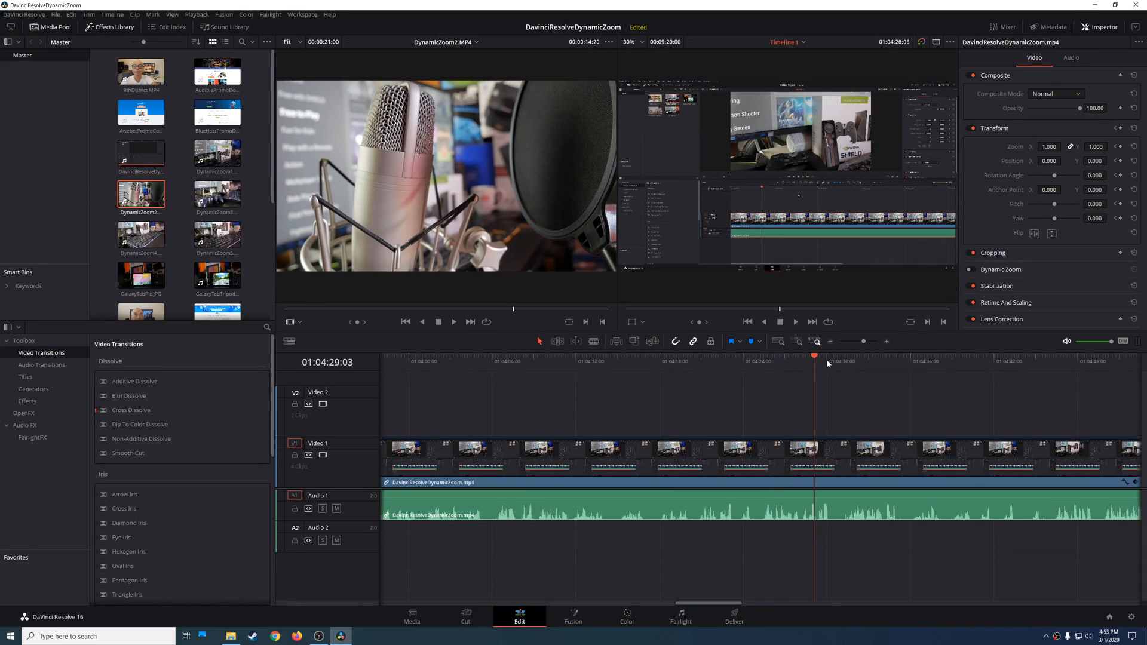
{"action": "left_click", "coordinate": [860, 376]}
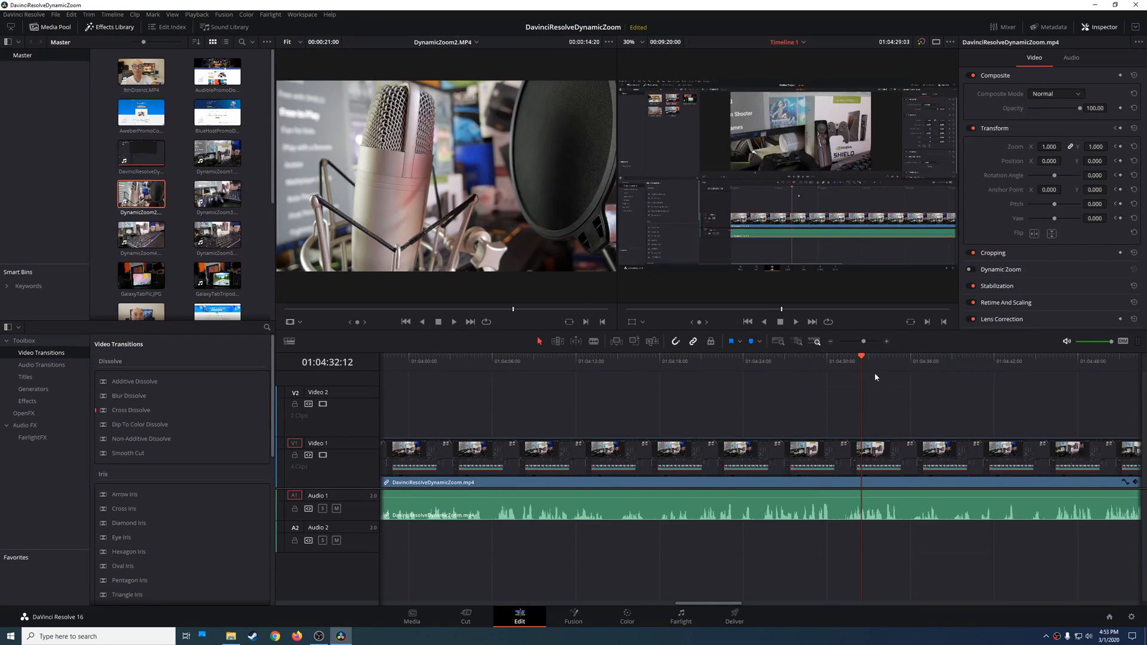